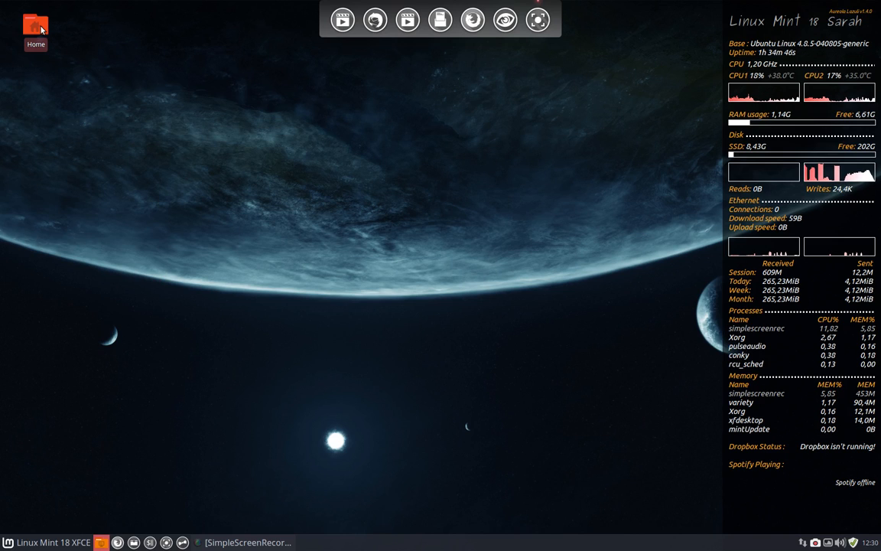
{"action": "mouse_move", "coordinate": [310, 134]}
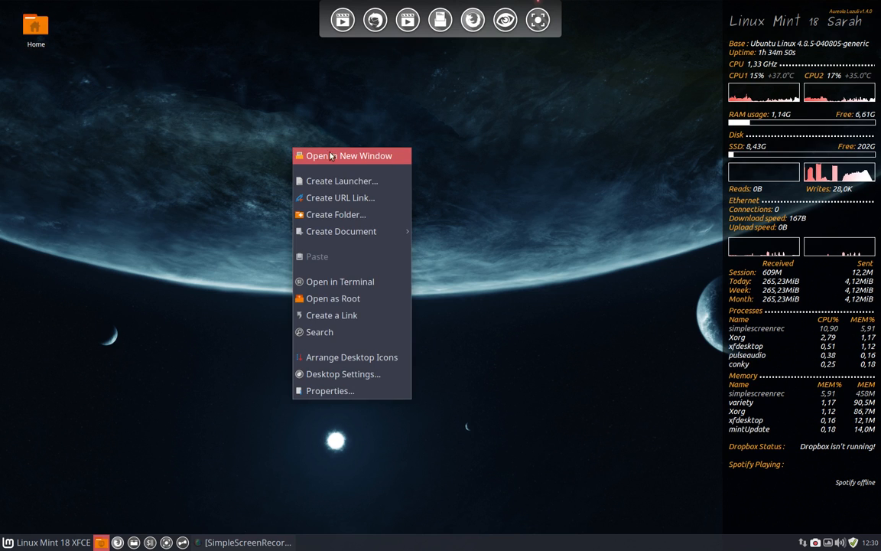
{"action": "mouse_move", "coordinate": [349, 374]}
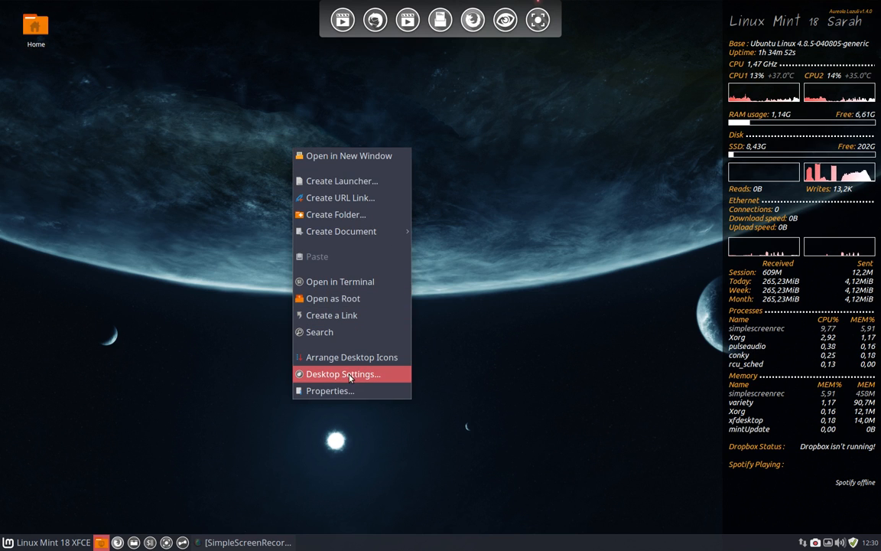
Untick Home under Default Icons in Desktop Settings' Icons tab.
{"action": "left_click", "coordinate": [342, 374]}
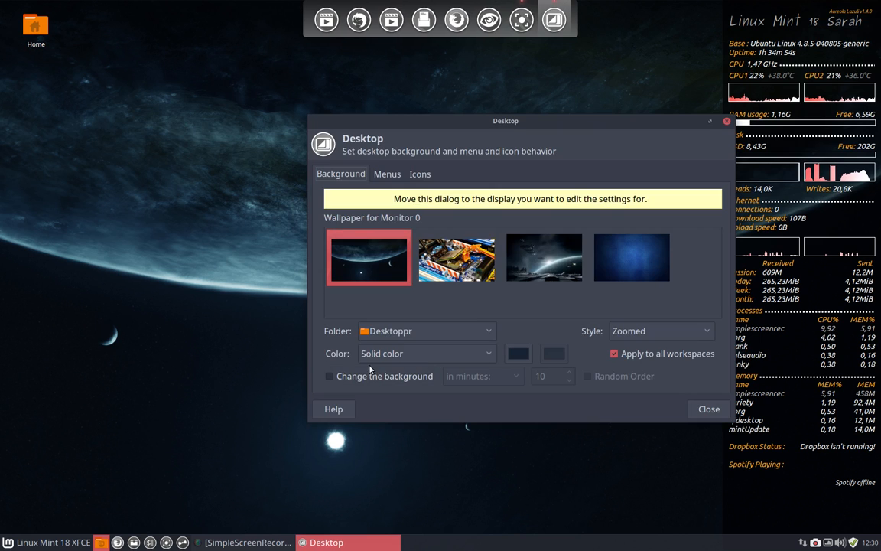
{"action": "left_click", "coordinate": [420, 174]}
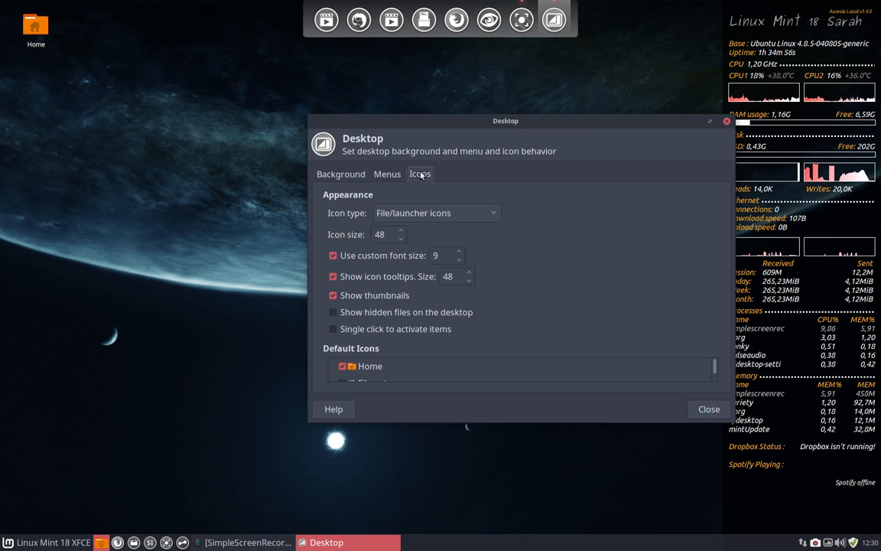
{"action": "left_click", "coordinate": [370, 366]}
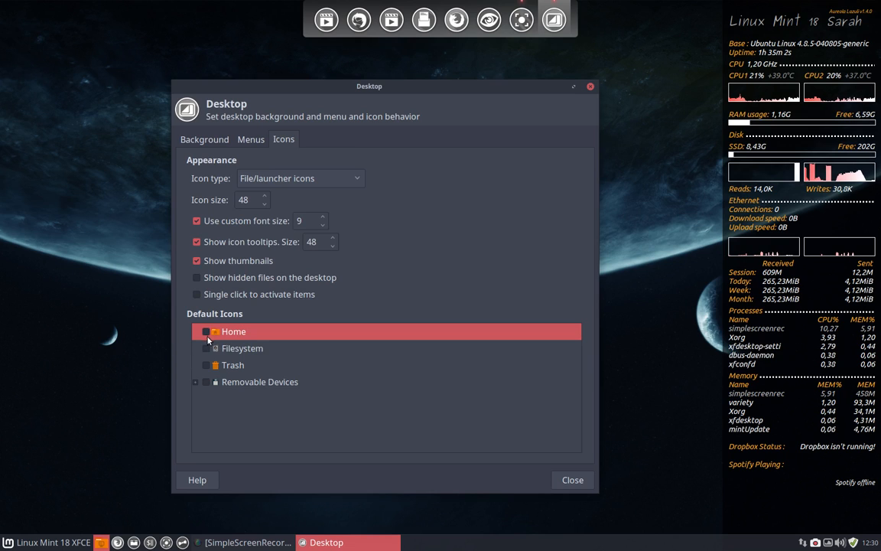
{"action": "left_click", "coordinate": [206, 381]}
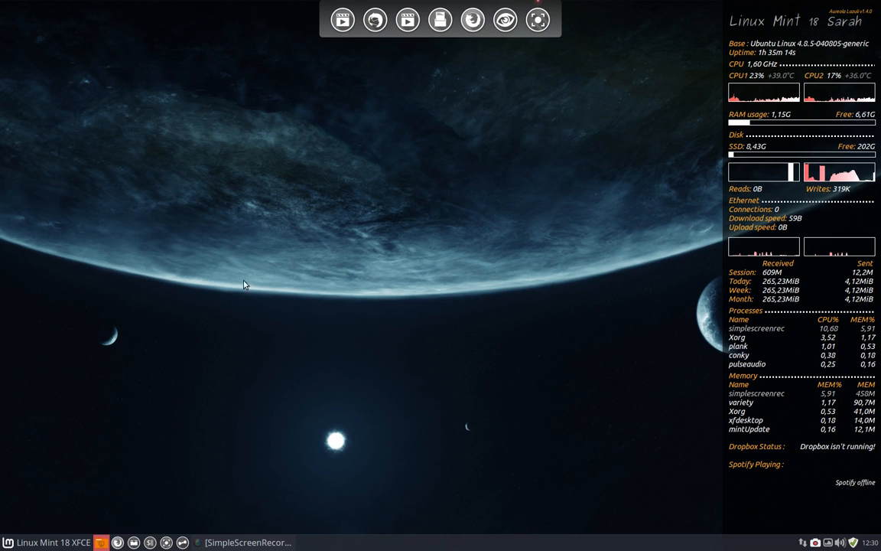
{"action": "left_click", "coordinate": [12, 541]}
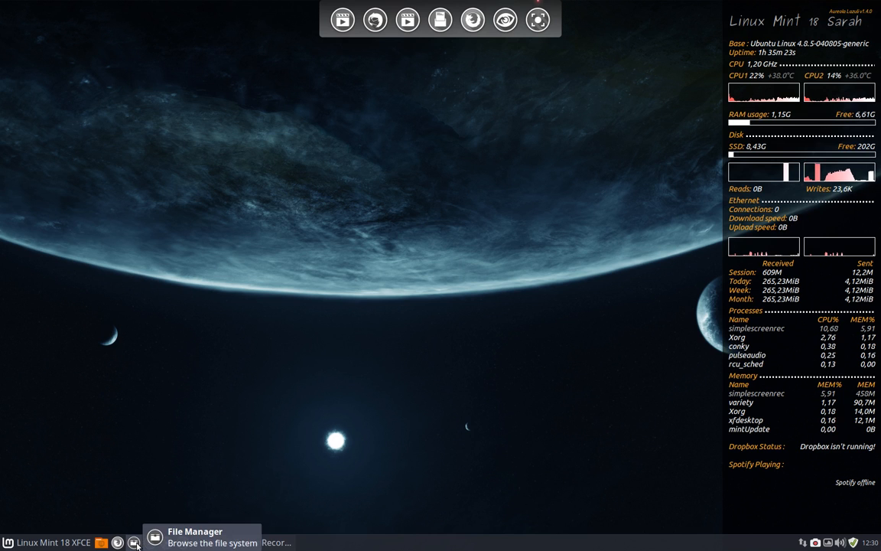
Open the file manager, view the Trash folder, then close the window.
{"action": "left_click", "coordinate": [134, 543]}
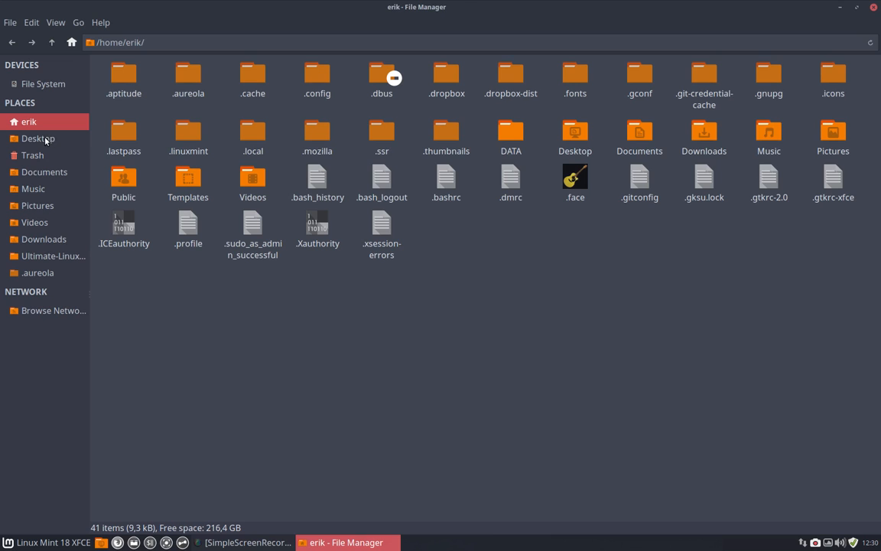
{"action": "left_click", "coordinate": [32, 155]}
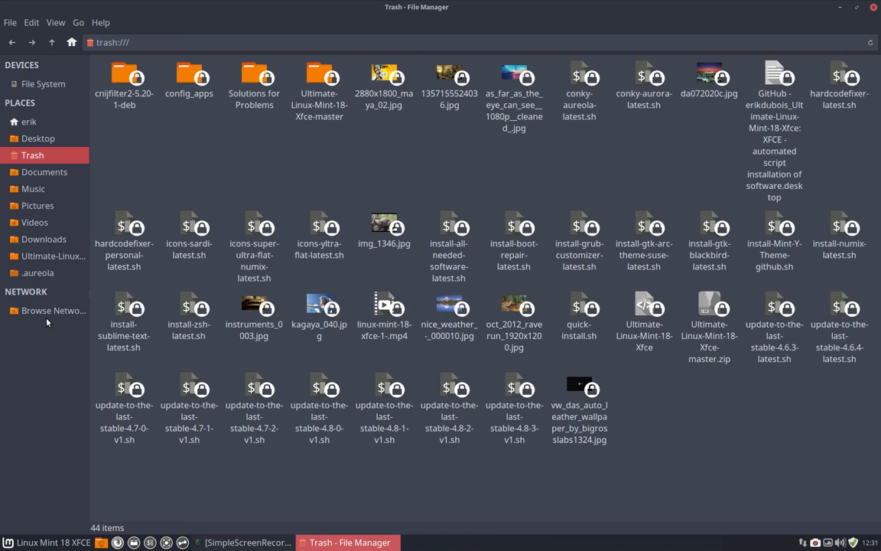
{"action": "left_click", "coordinate": [29, 122]}
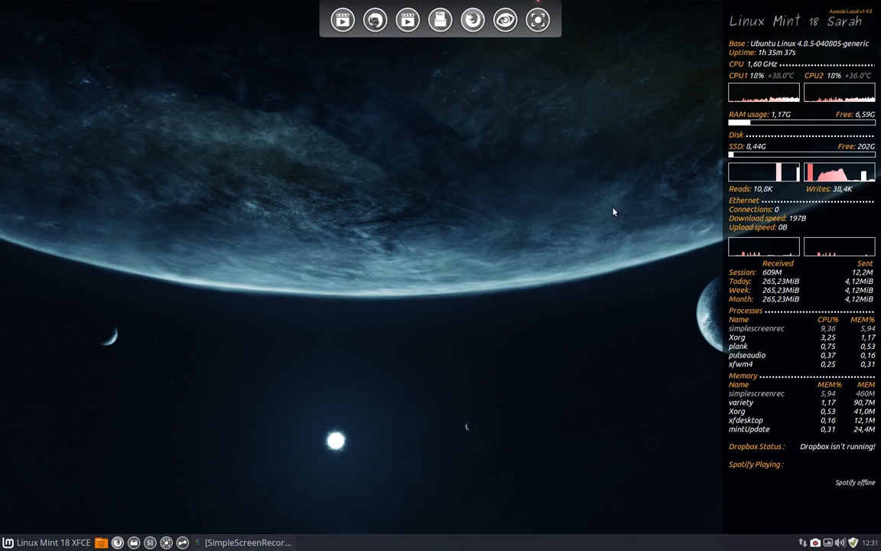
{"action": "mouse_move", "coordinate": [507, 241]}
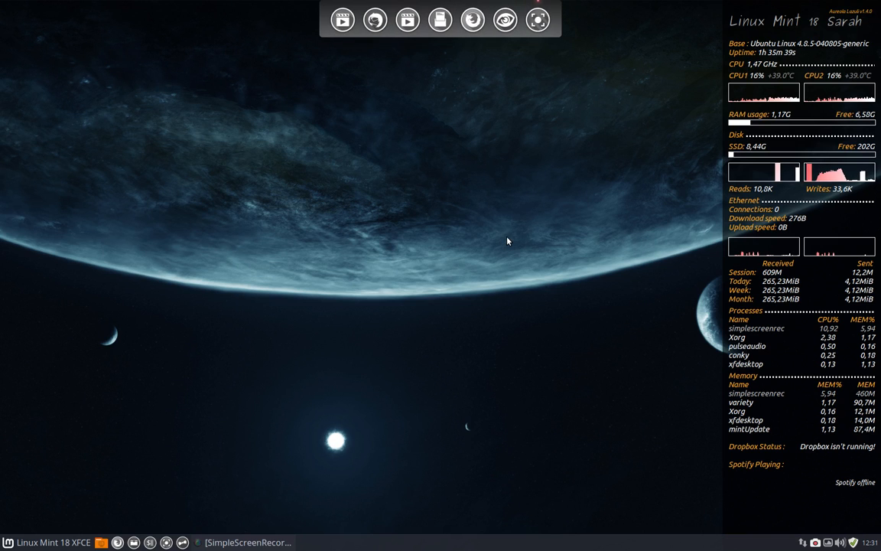